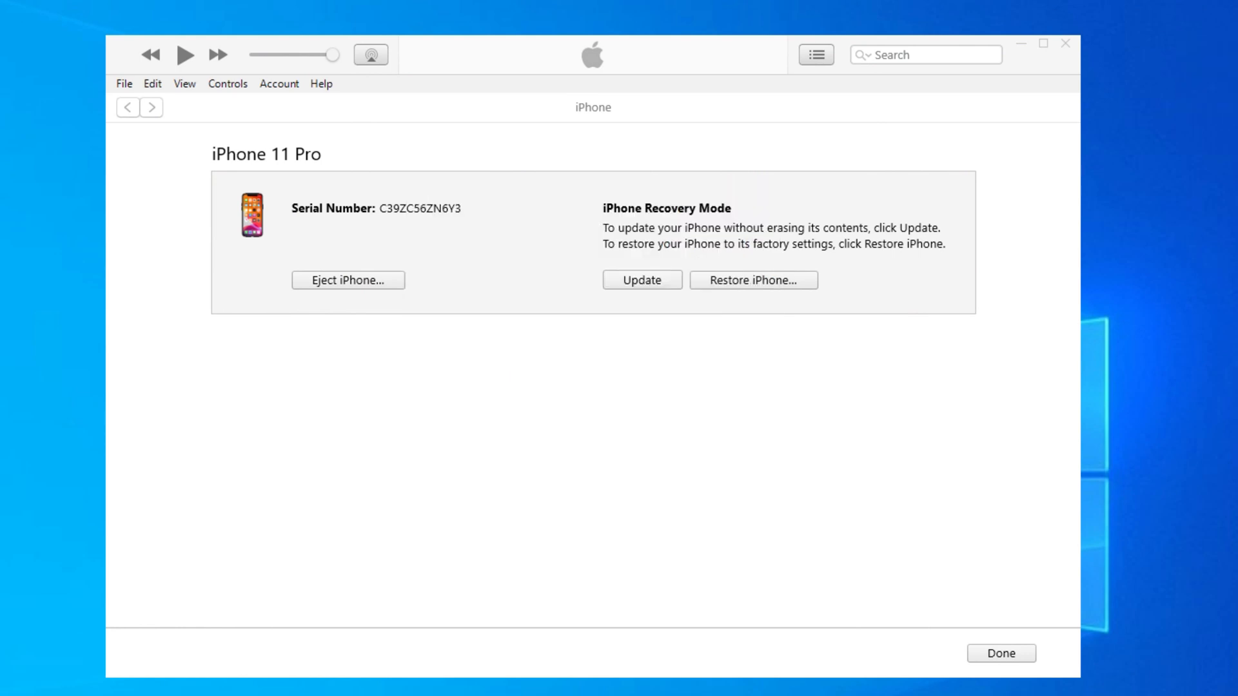
# Confirm restoring the iPhone to factory settings with the newest software update
pyautogui.click(752, 280)
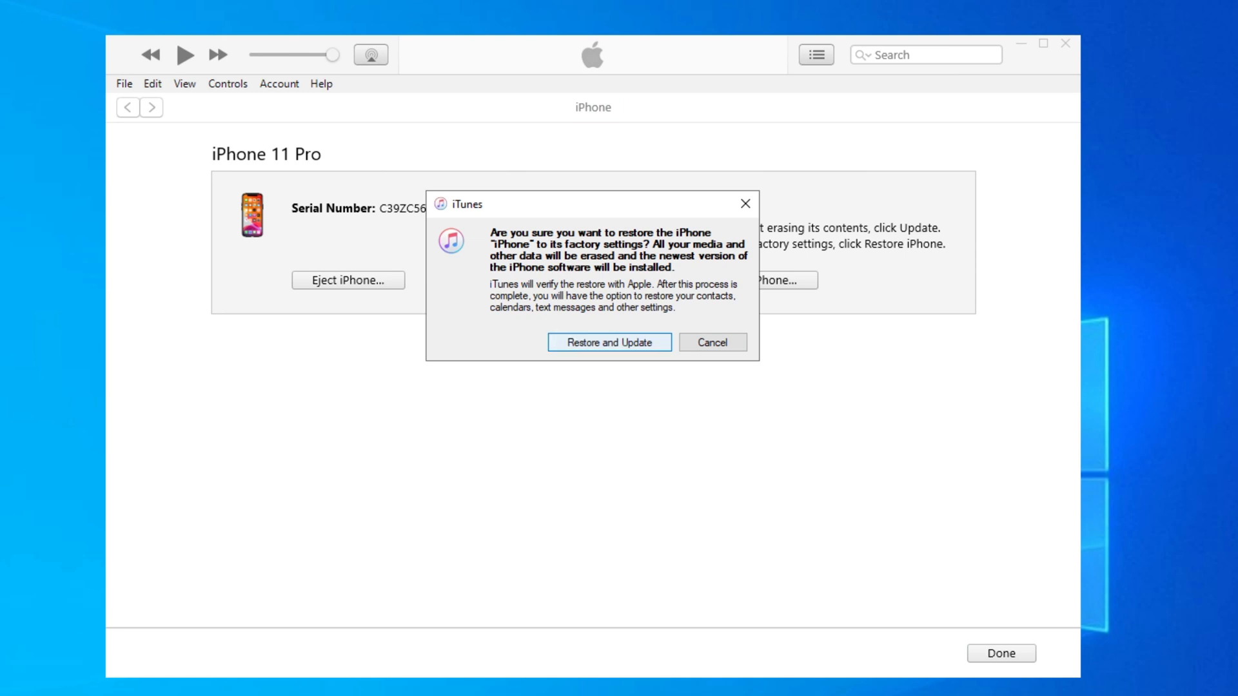
pyautogui.click(712, 341)
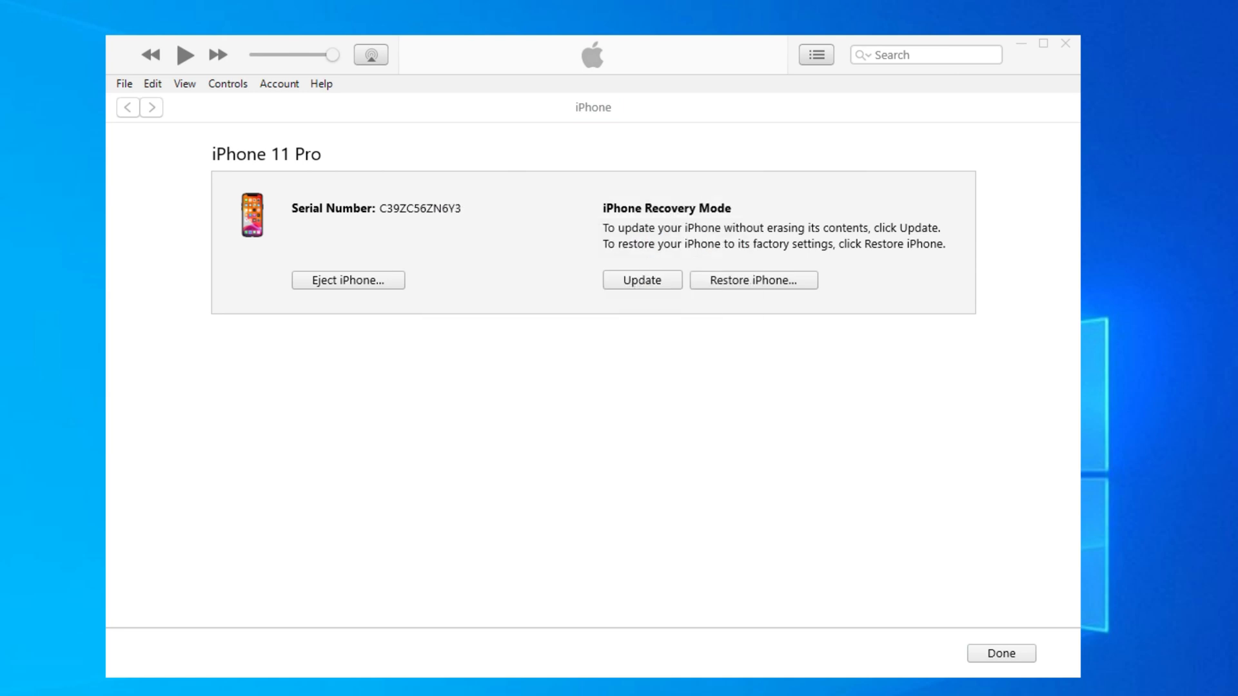
pyautogui.click(642, 280)
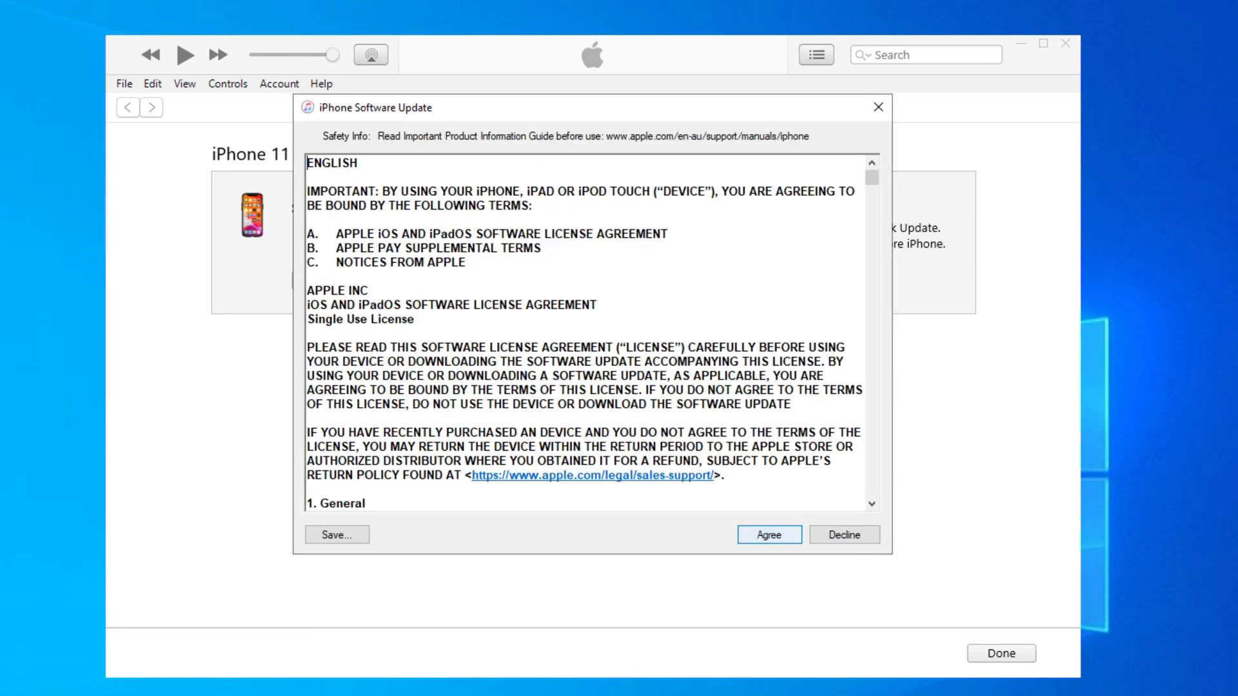
# Agree to the license and view the 4.30 GB iPhone software download in Downloads
pyautogui.click(767, 533)
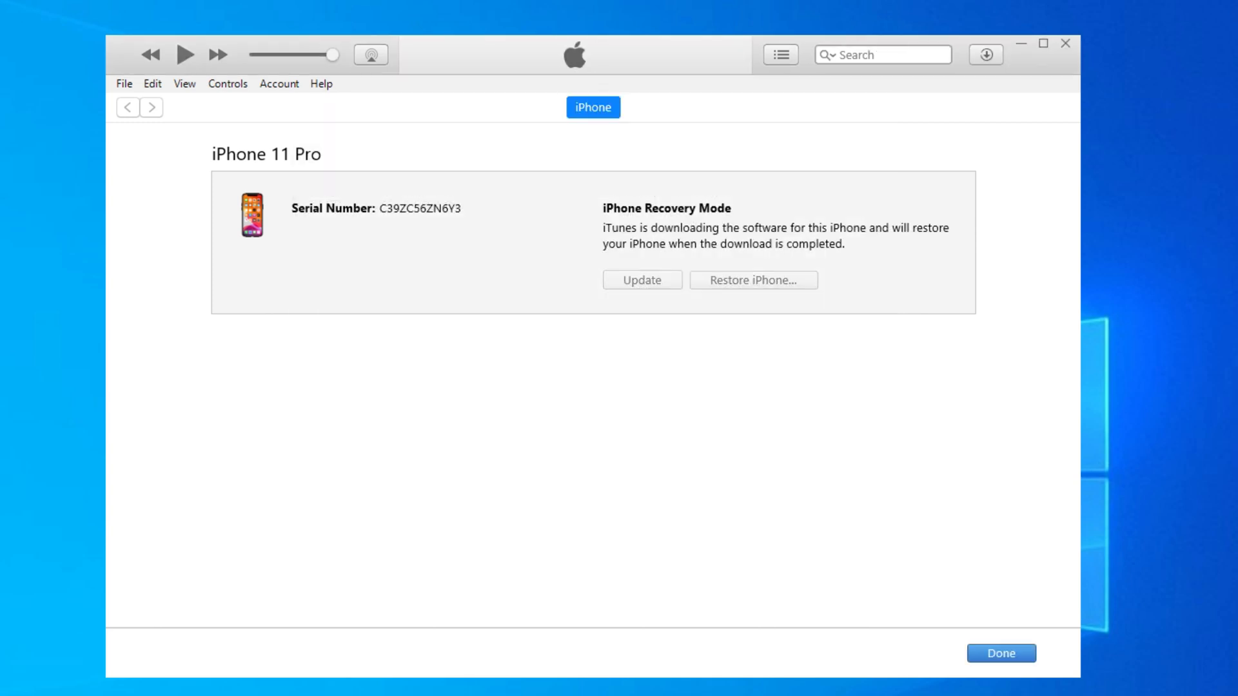
pyautogui.click(984, 54)
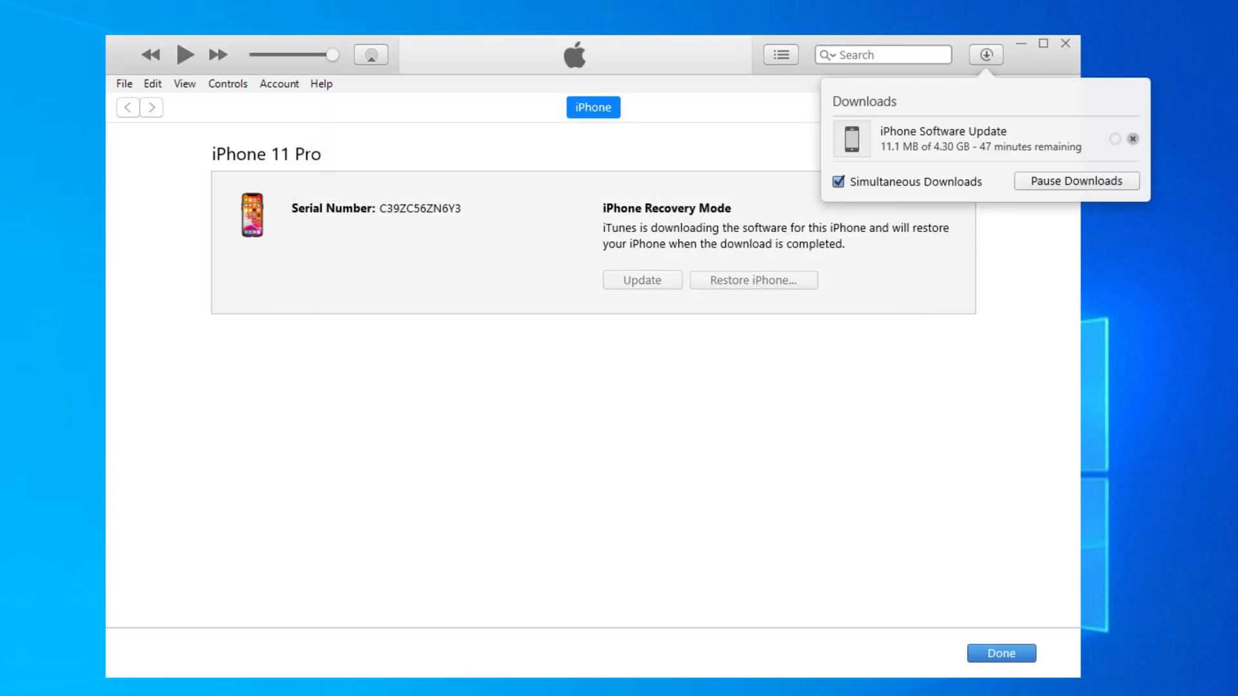